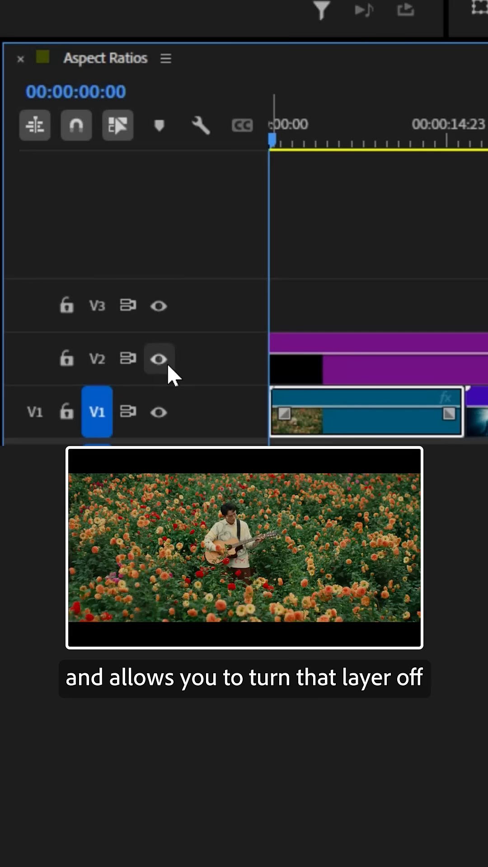
Step: Crop 12.5% off the flower-field clip's left side and start editing Crop Right
click(158, 358)
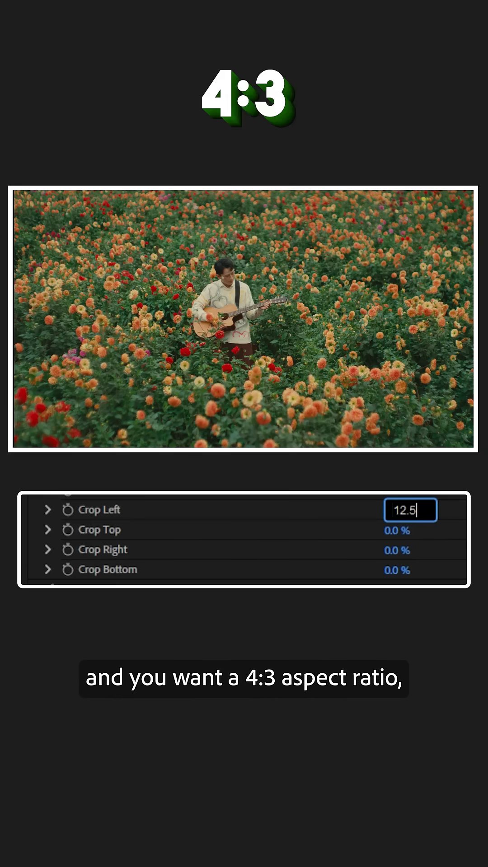
click(410, 550)
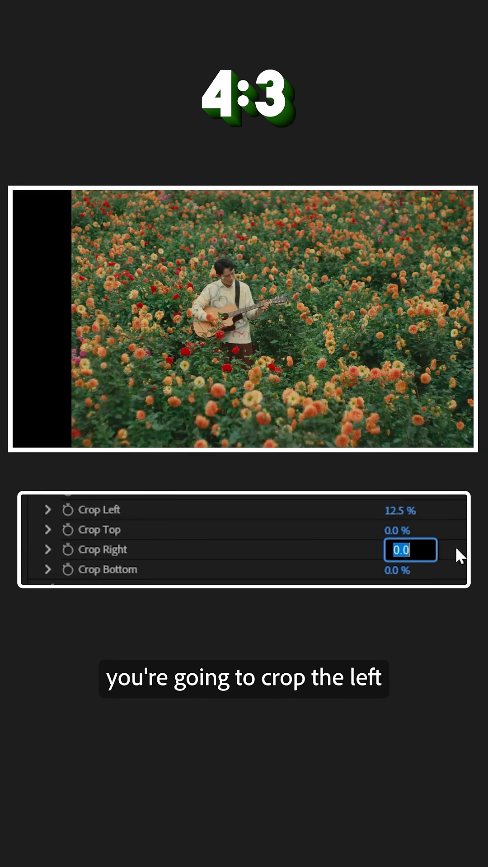